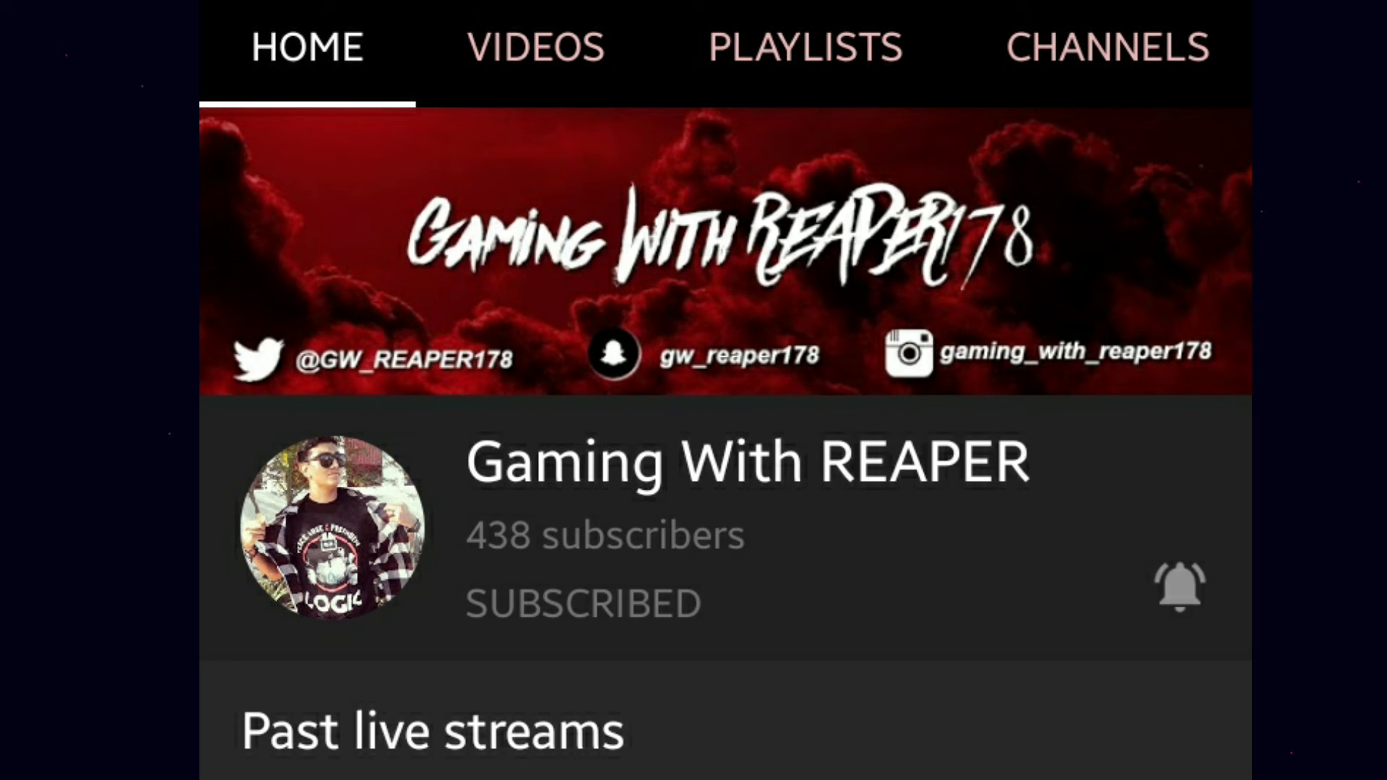
scroll("down", 3)
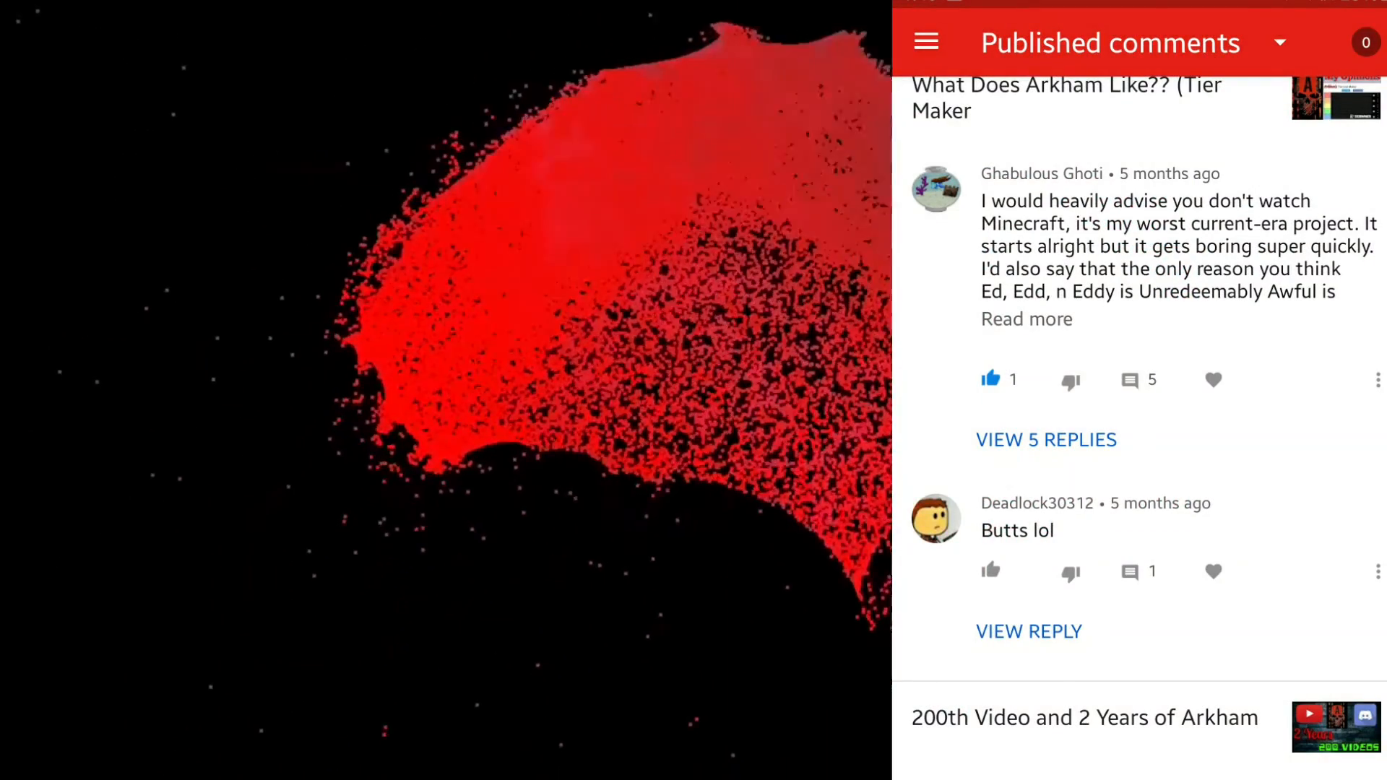
scroll("down", 3)
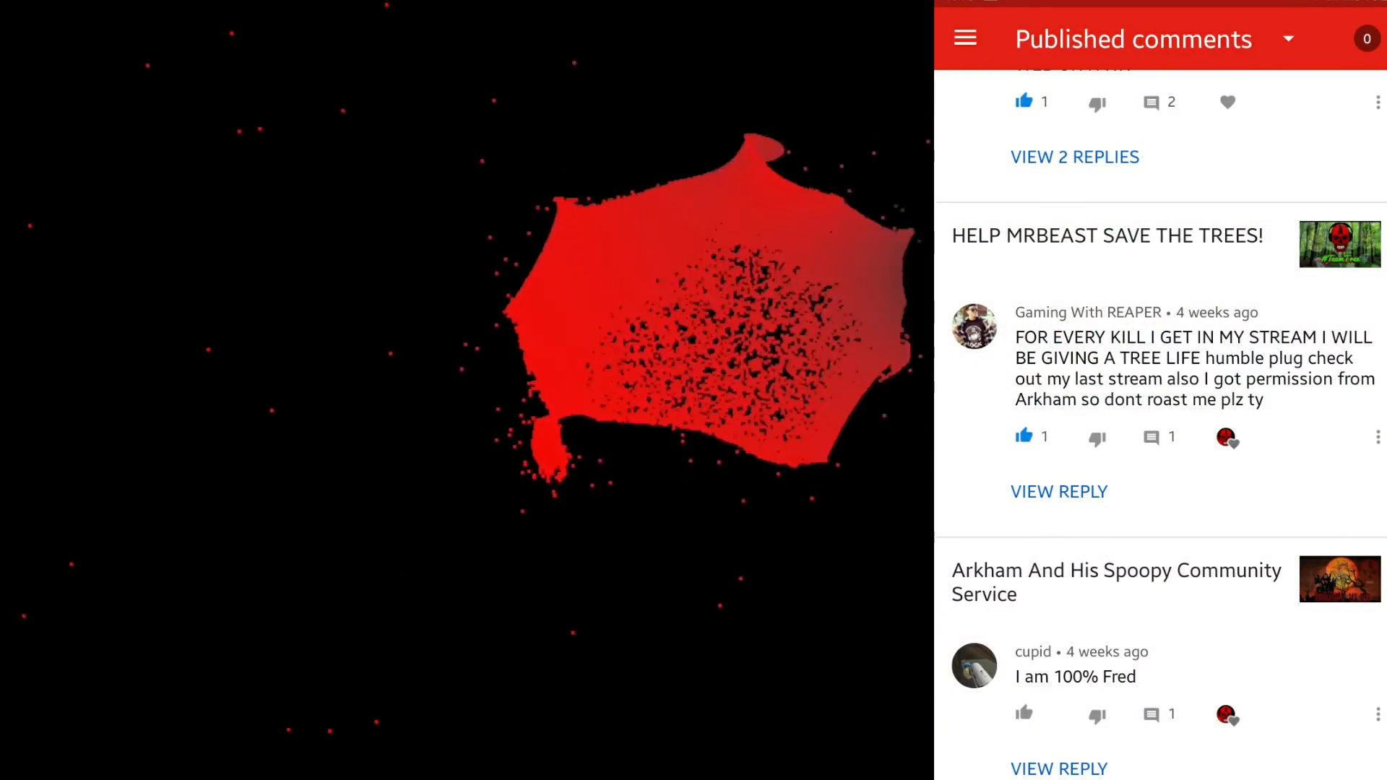
scroll("down", 3)
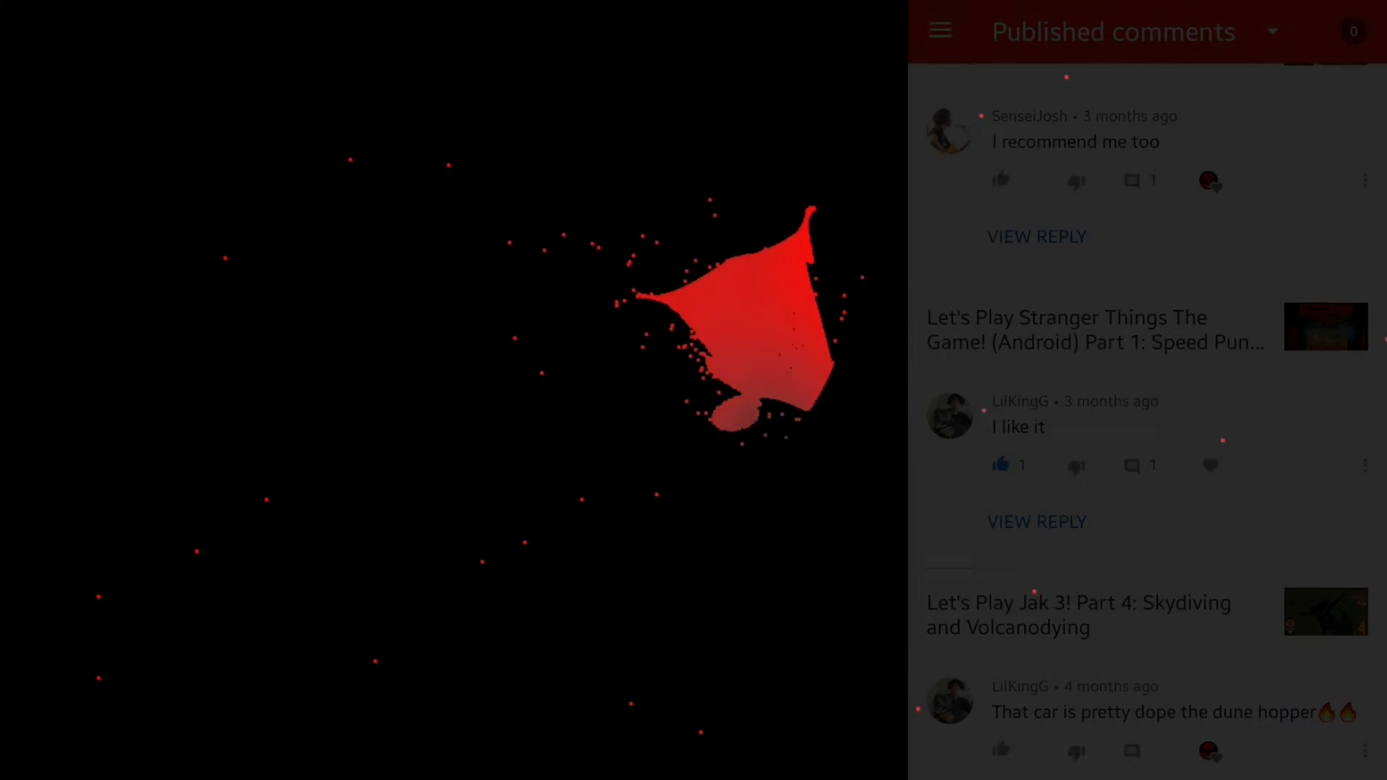